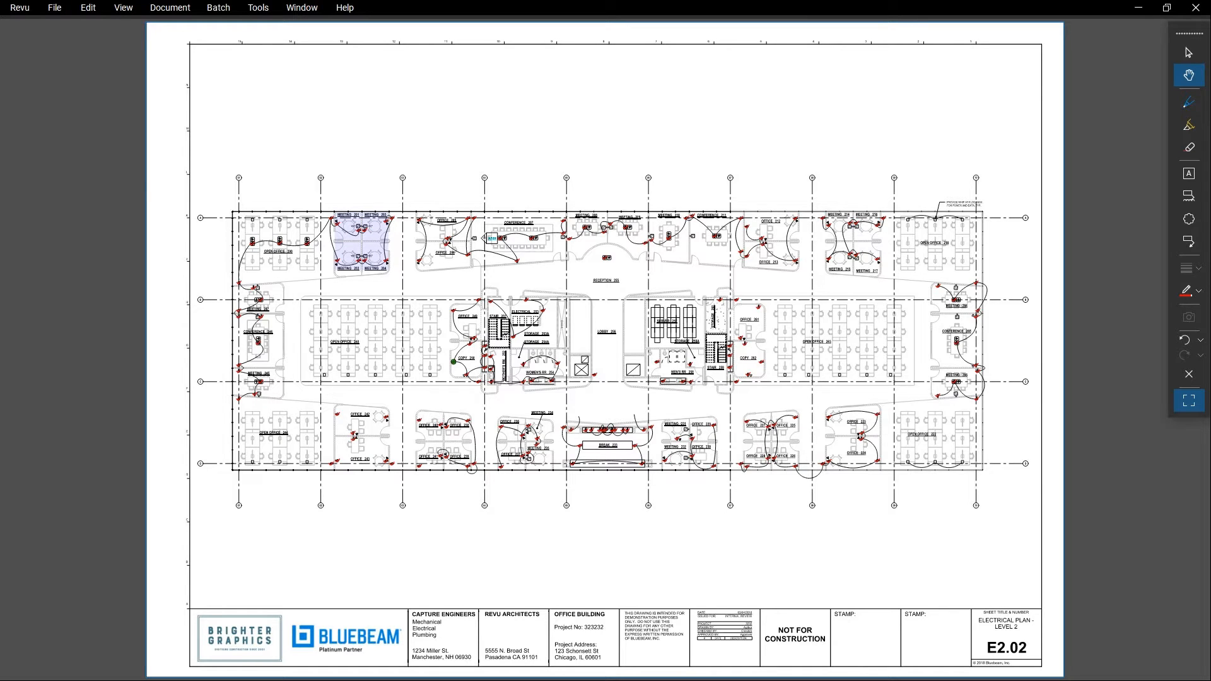
# Leave full-screen viewing so the Measurements panel and plan toolbars are available.
pyautogui.click(11, 93)
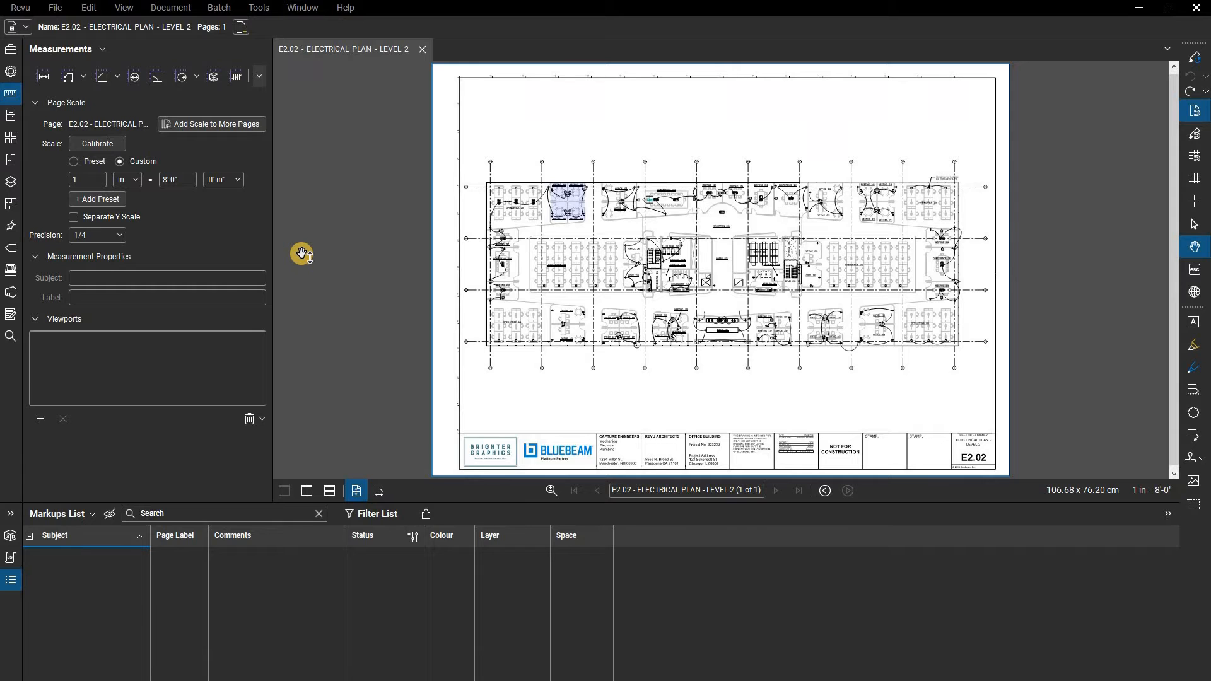
pyautogui.moveTo(320, 254)
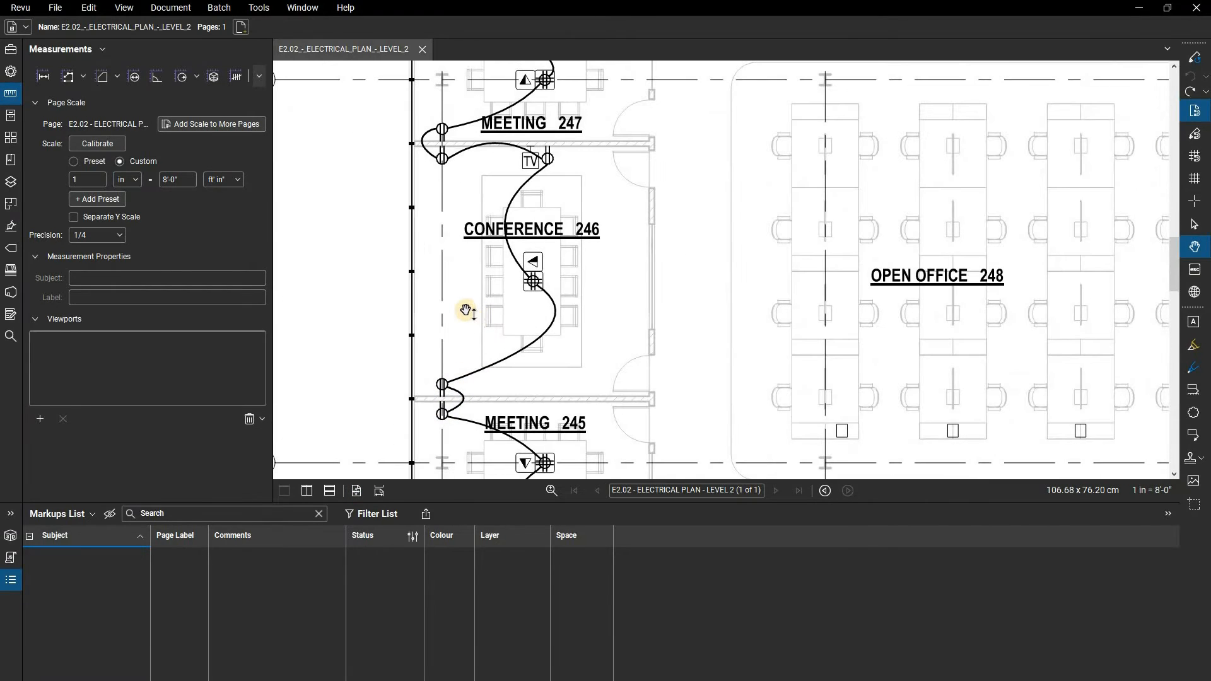
pyautogui.moveTo(236, 76)
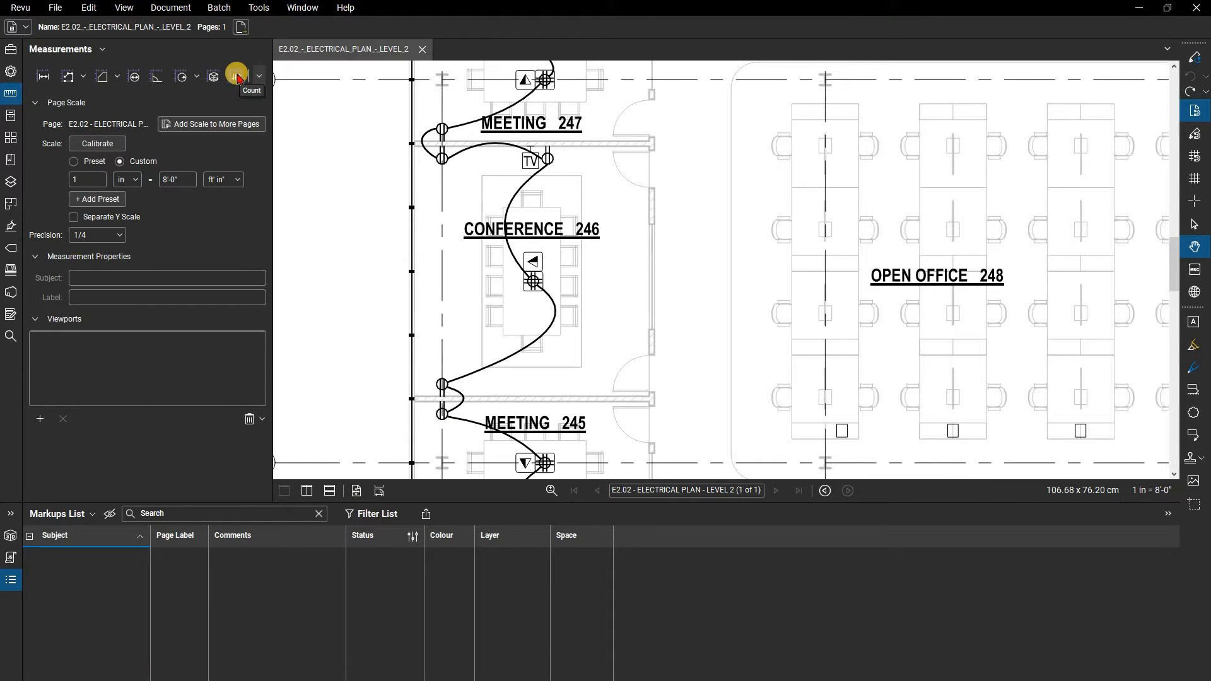
# Place red checkmark counts on four fixtures in Meeting 247 and Conference 246, finishing a count of 4.
pyautogui.click(236, 76)
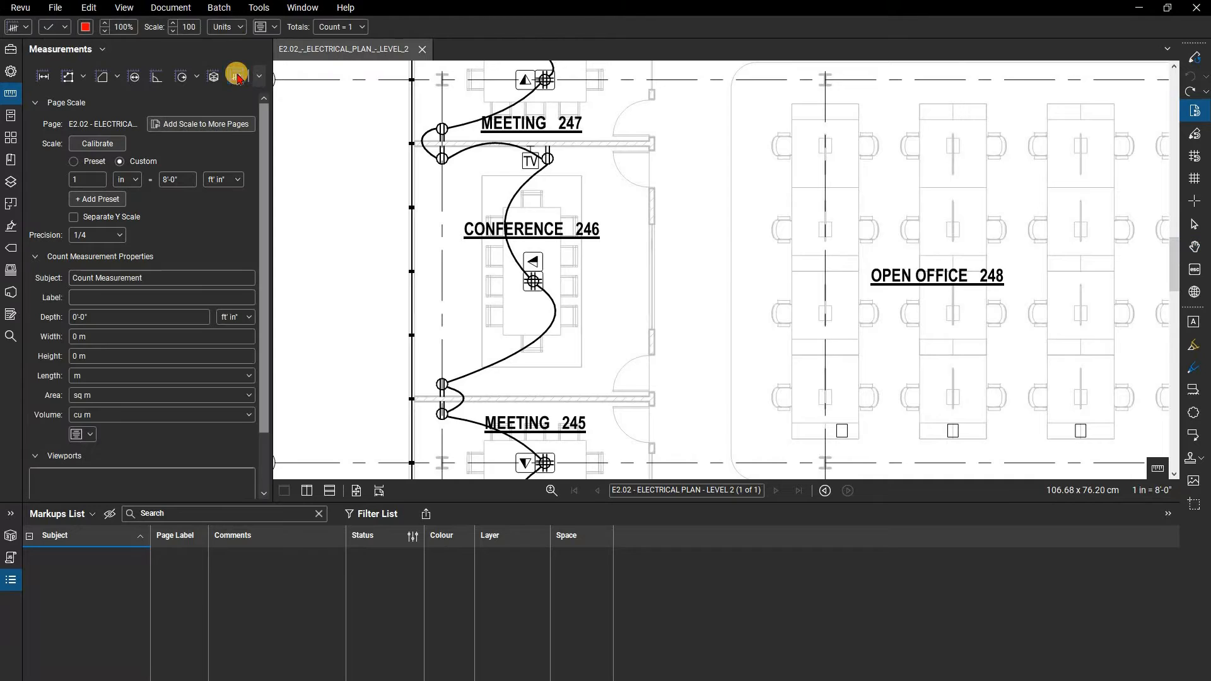
pyautogui.click(235, 75)
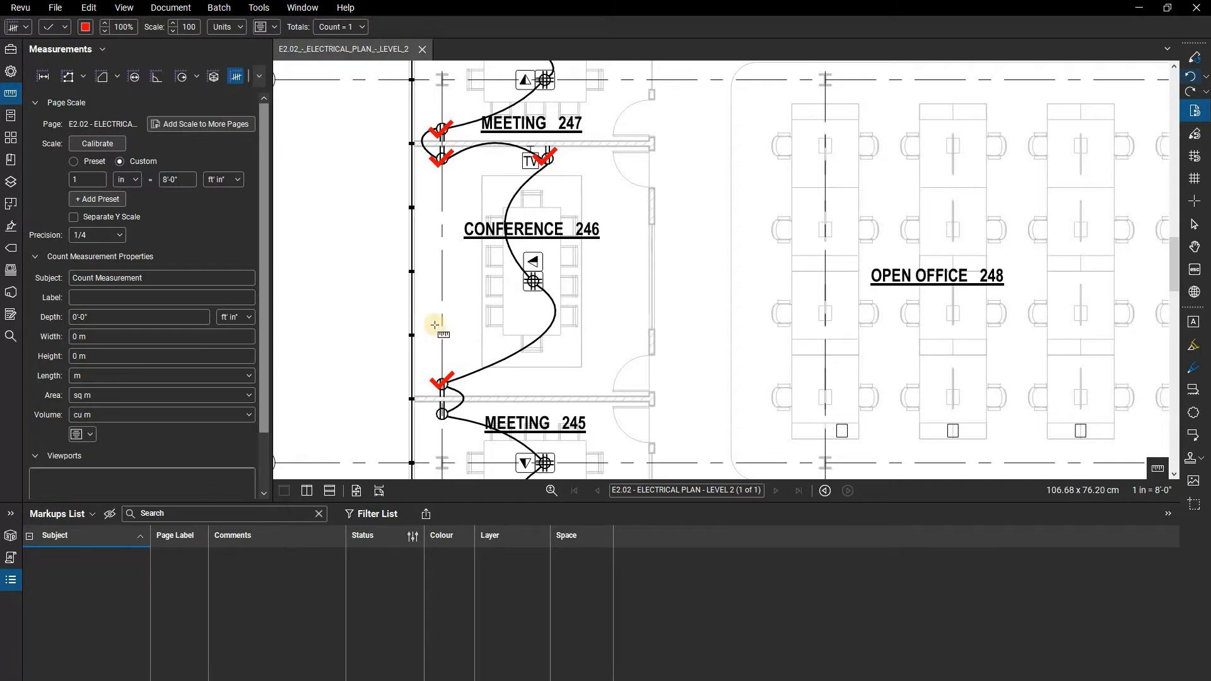
pyautogui.click(434, 324)
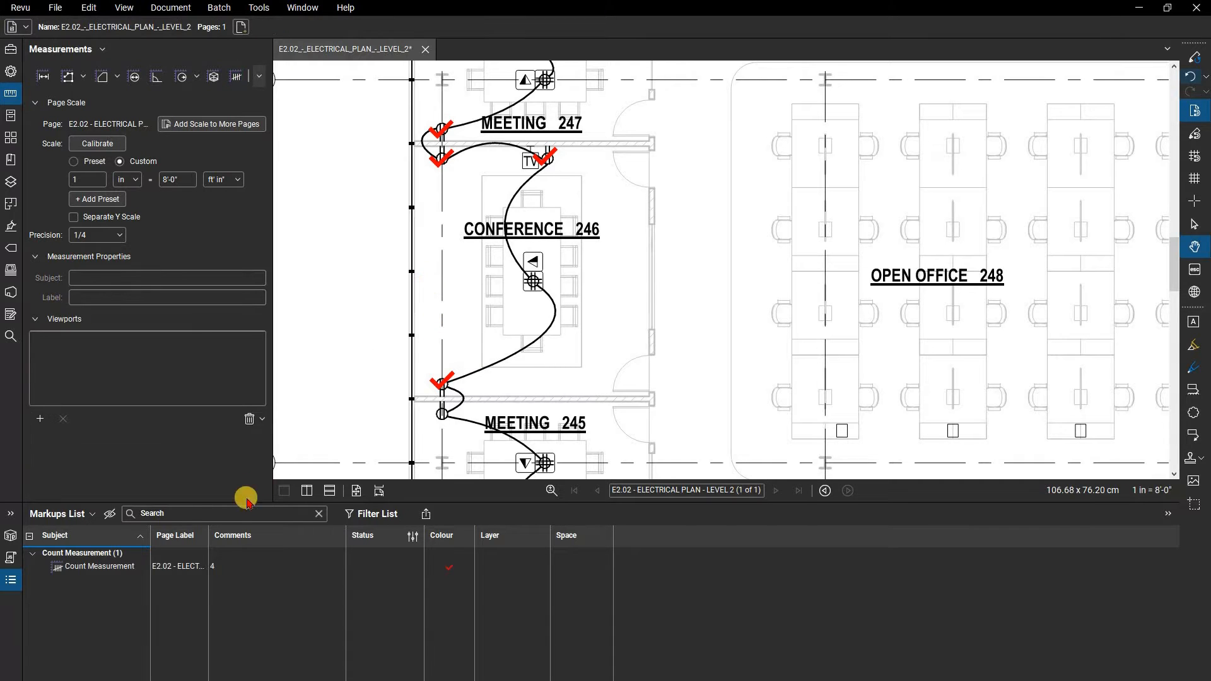
pyautogui.click(100, 566)
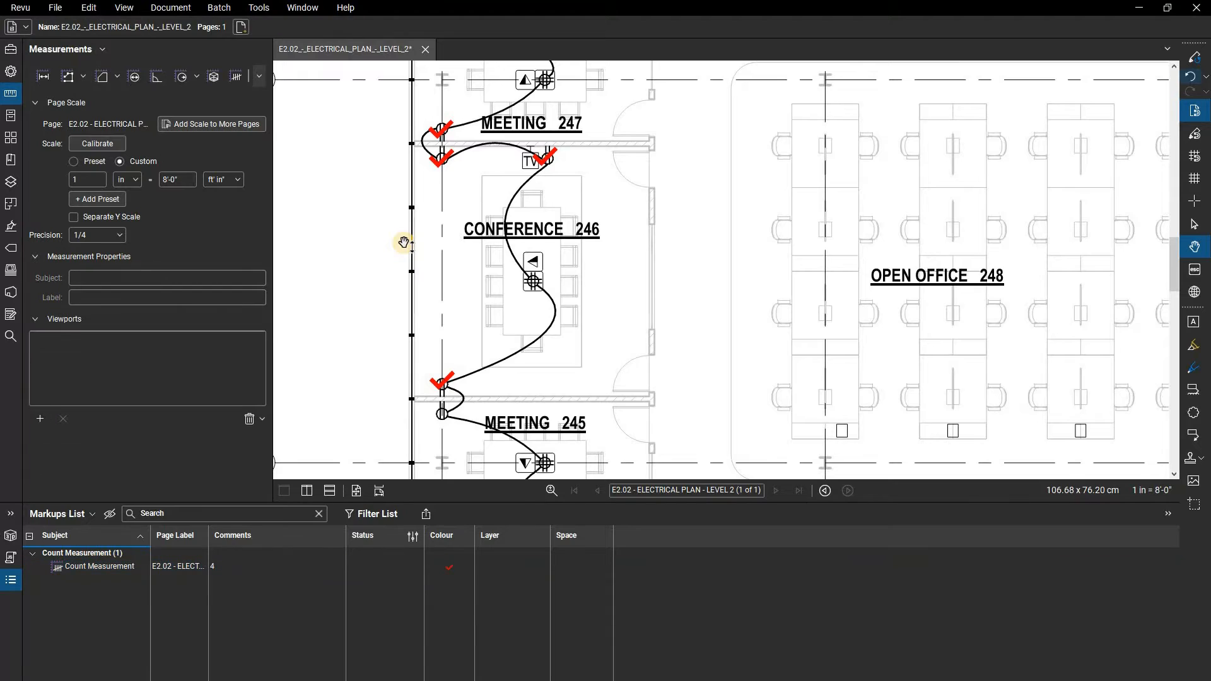
pyautogui.moveTo(393, 234)
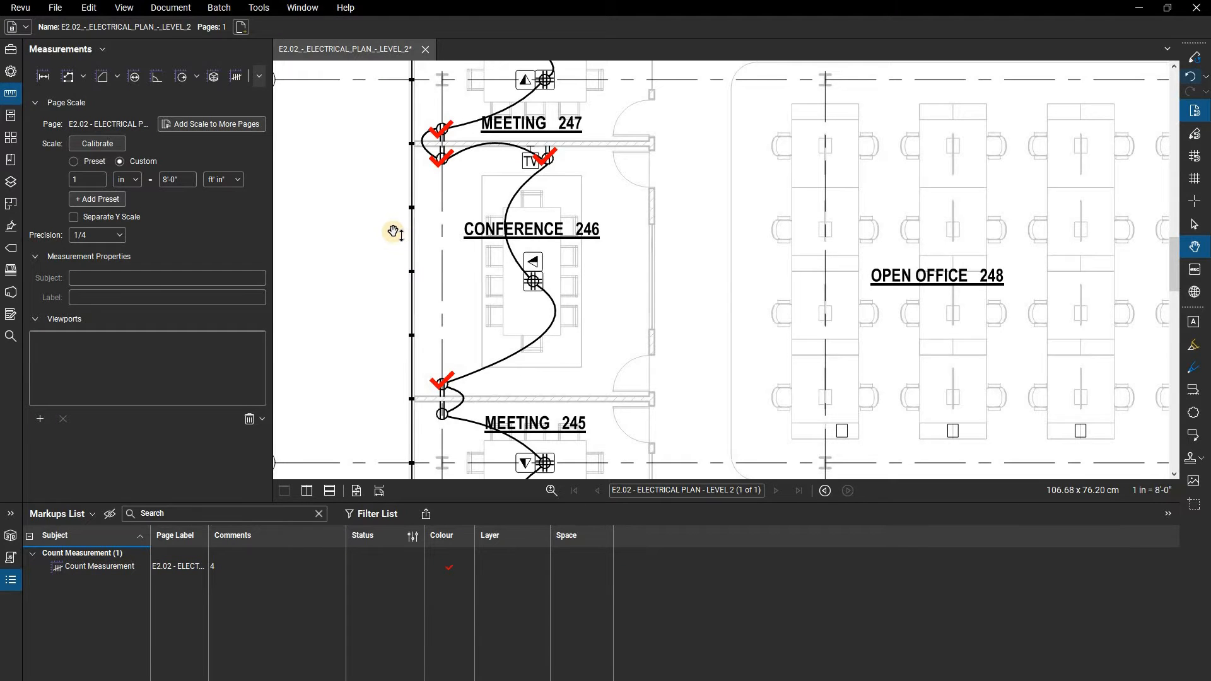
pyautogui.moveTo(233, 75)
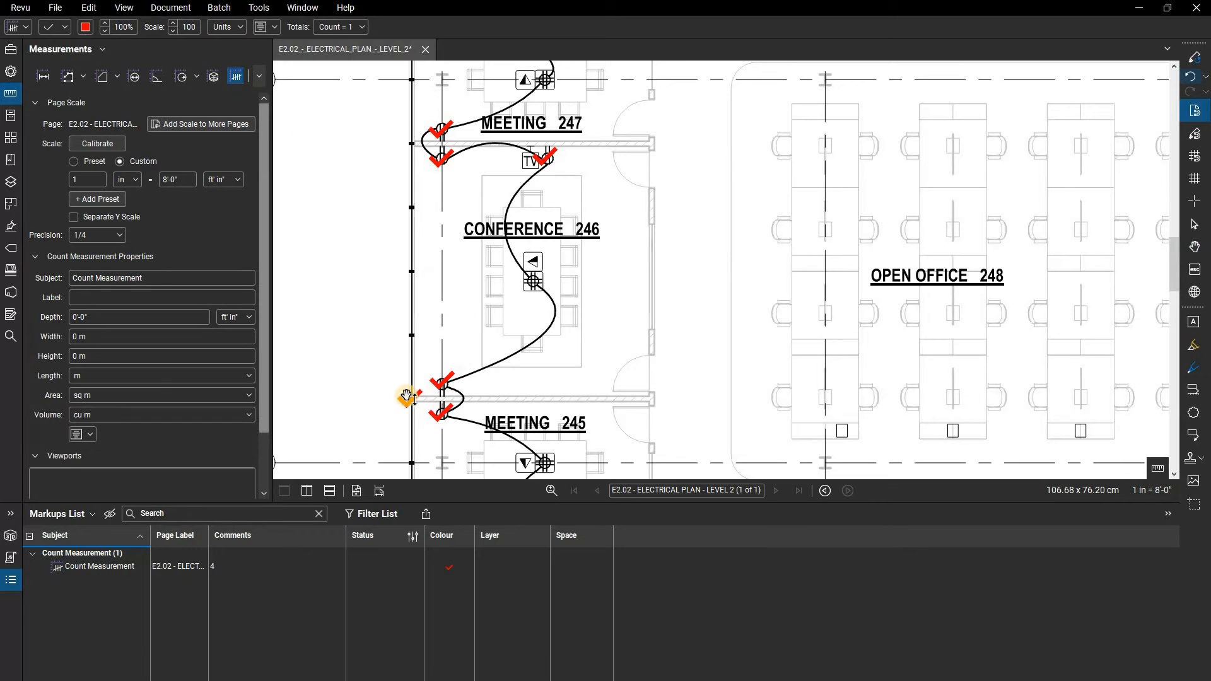
# End the current count and clear the trial Count Measurement markups from the plan.
pyautogui.rightClick(441, 386)
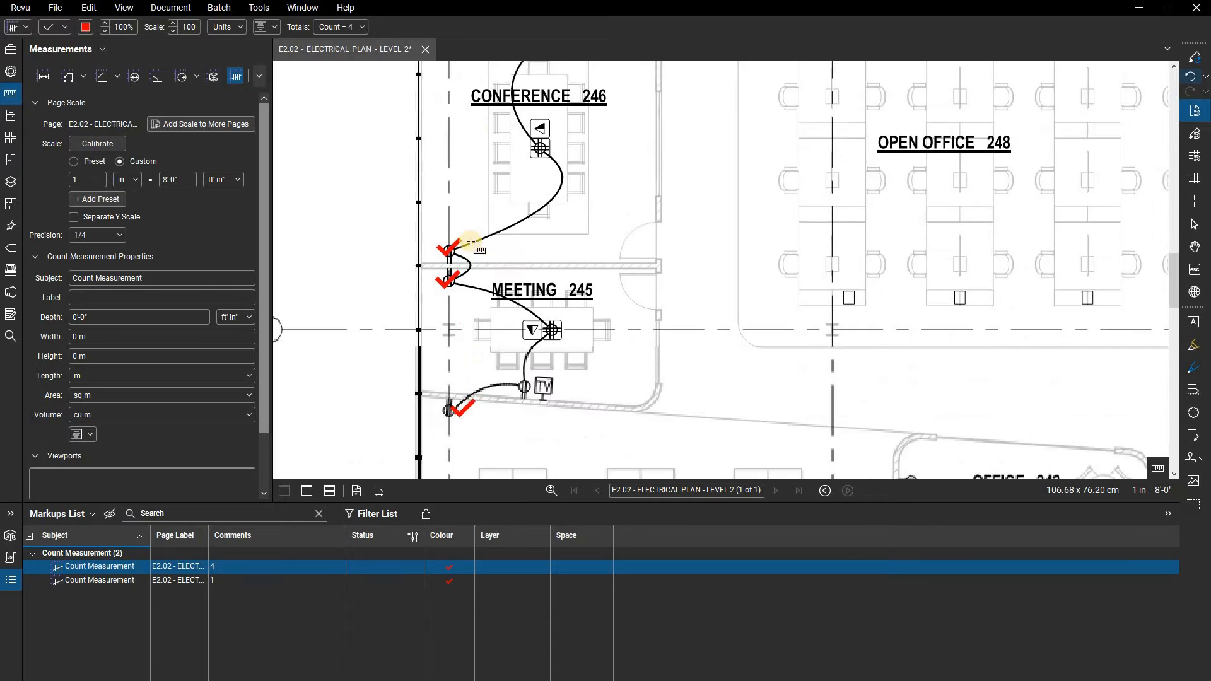
pyautogui.scroll(-3)
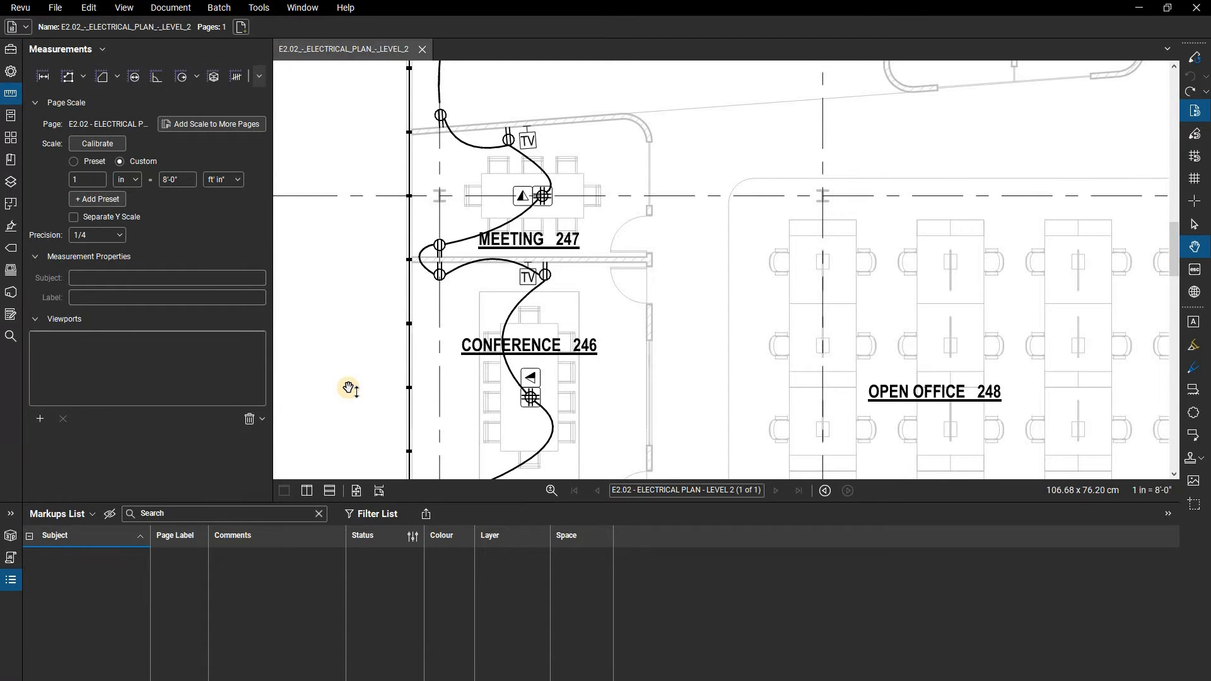
pyautogui.moveTo(324, 384)
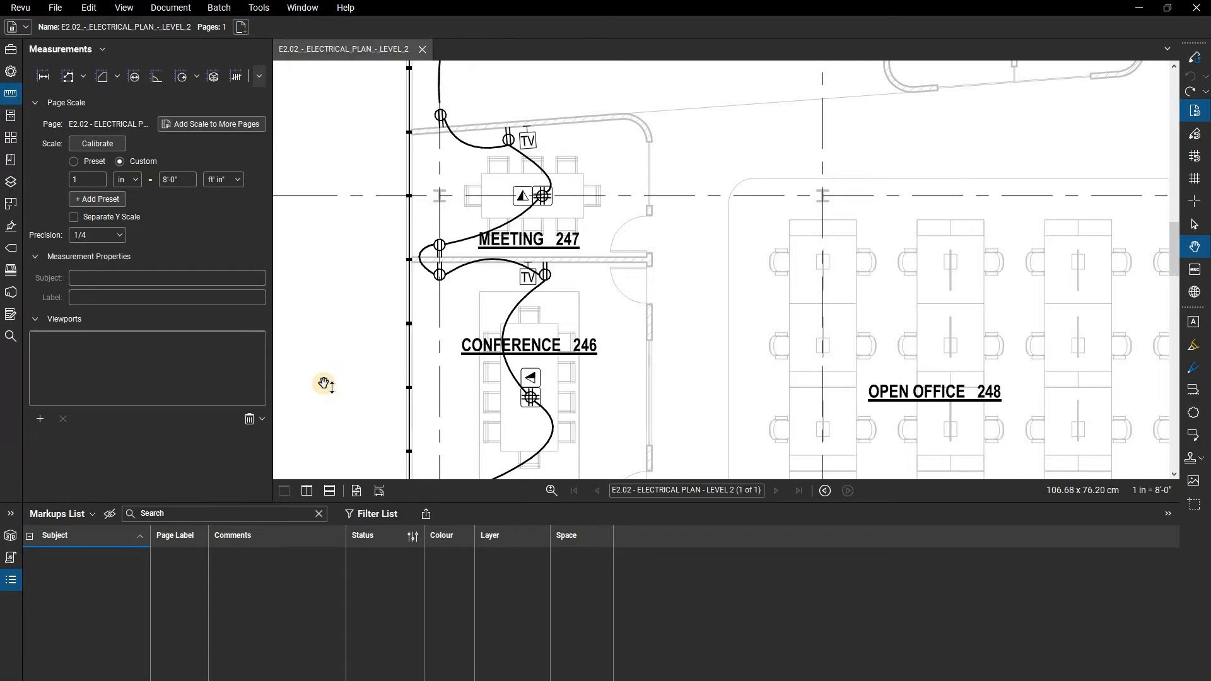
pyautogui.moveTo(234, 372)
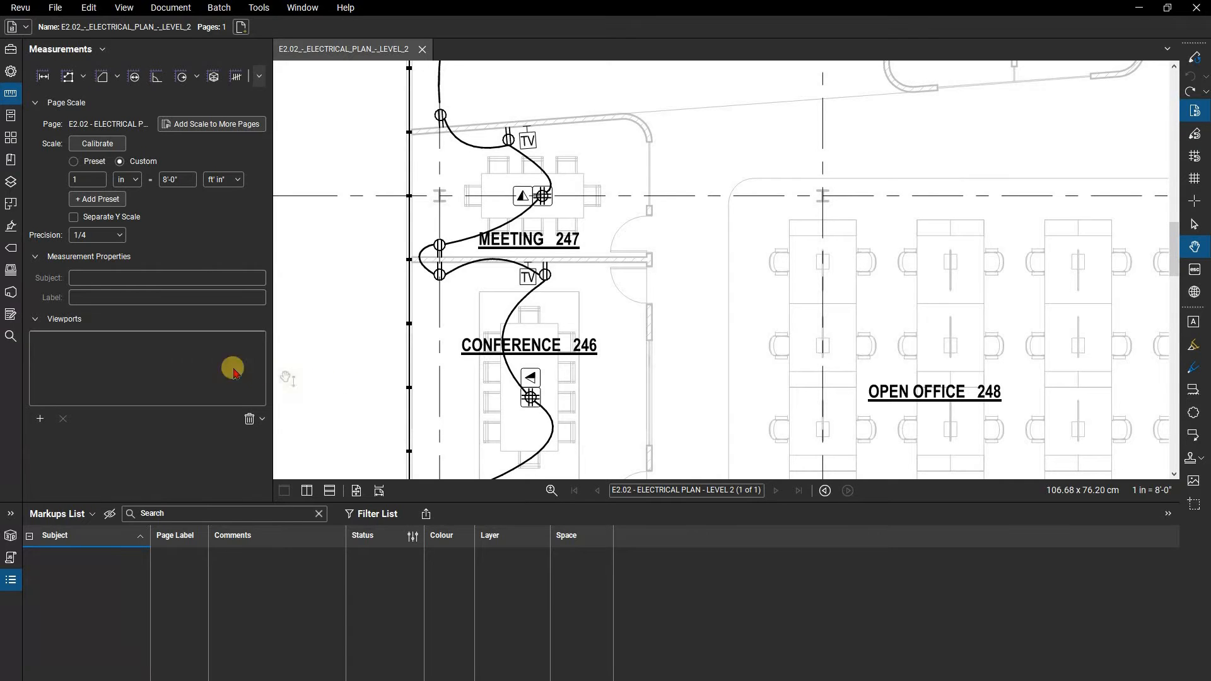
# Capture the circular light fixture symbol as the Visual Search sample.
pyautogui.click(10, 336)
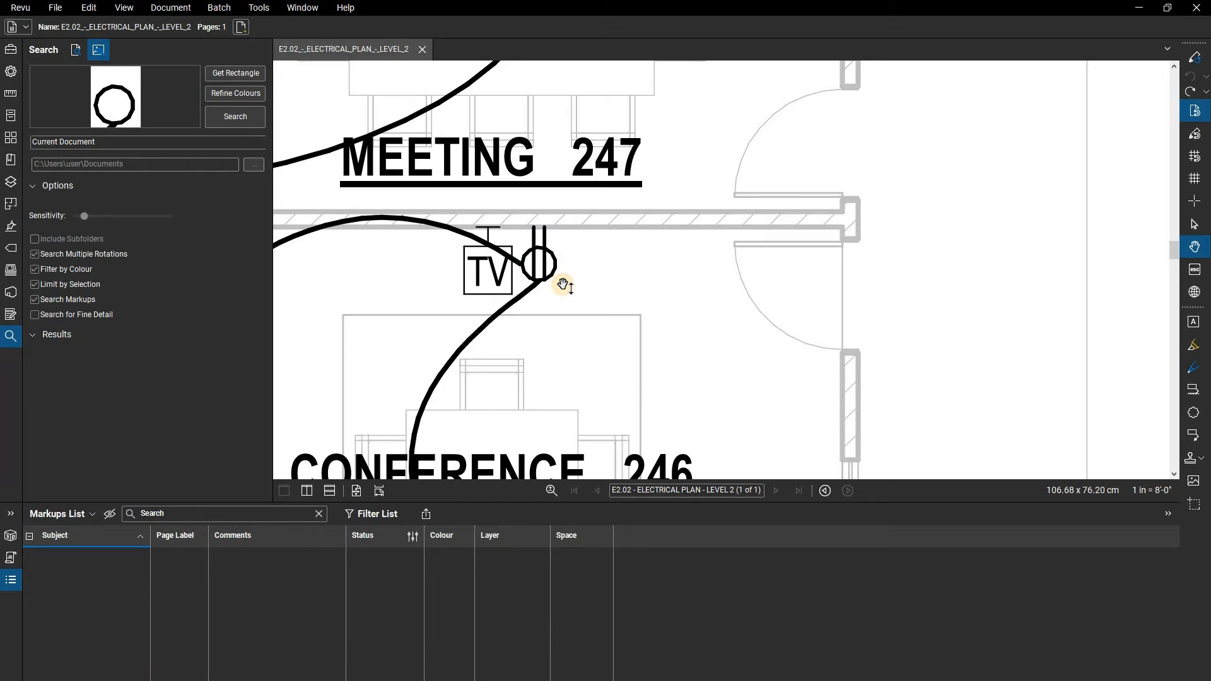
pyautogui.moveTo(543, 313)
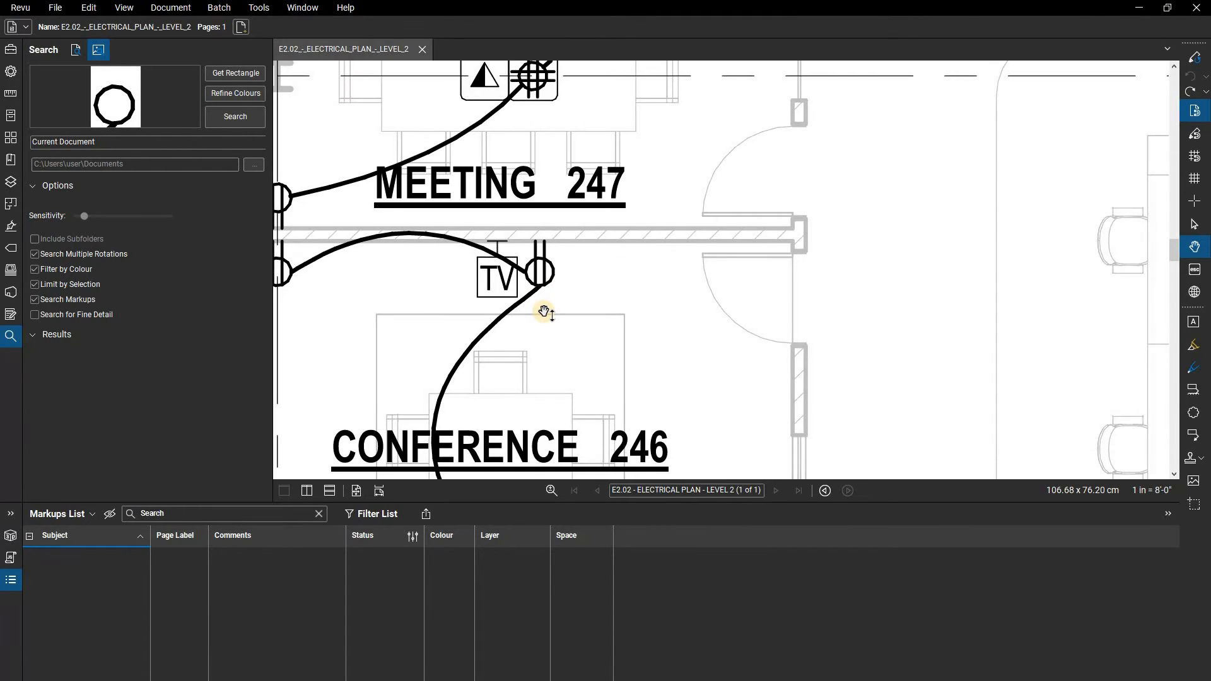
pyautogui.moveTo(278, 152)
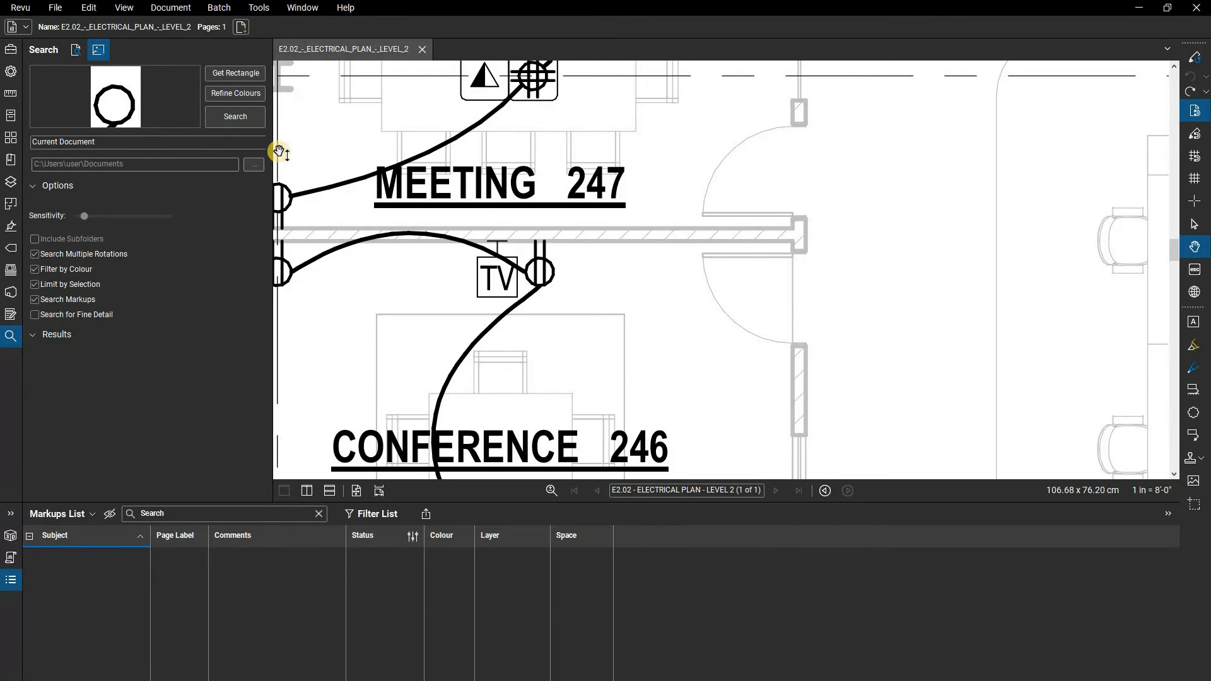
# Run the visual search, returning 181 matches of the fixture symbol.
pyautogui.click(234, 117)
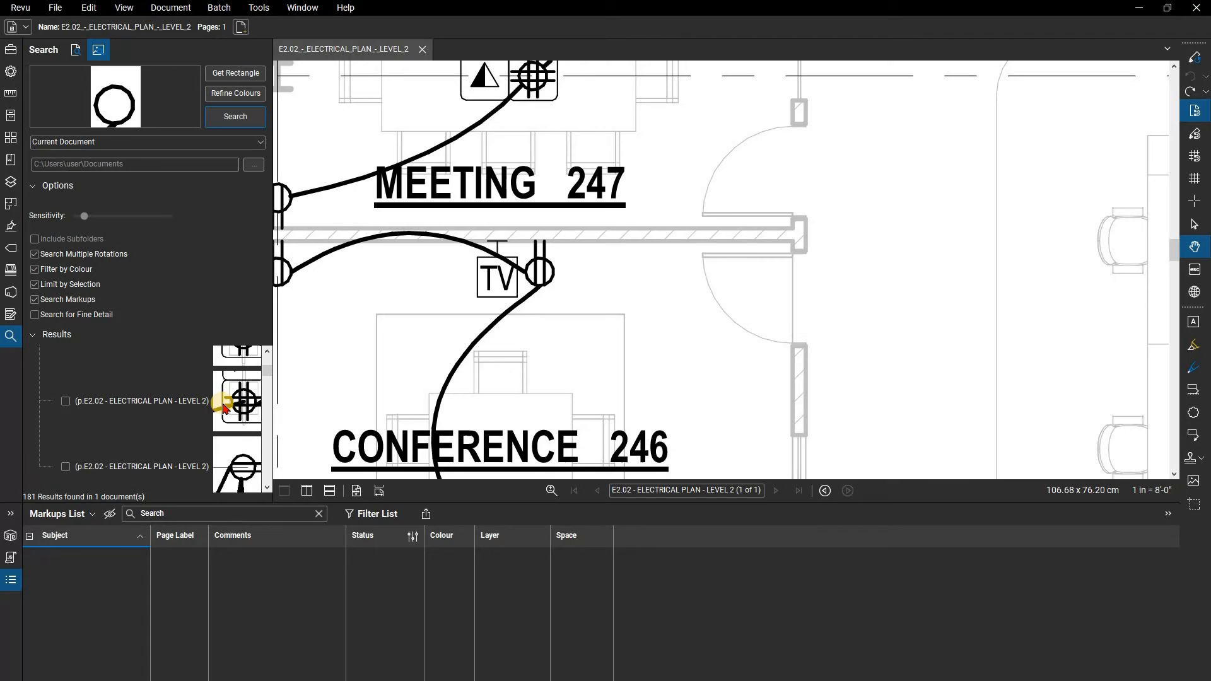
pyautogui.scroll(-3)
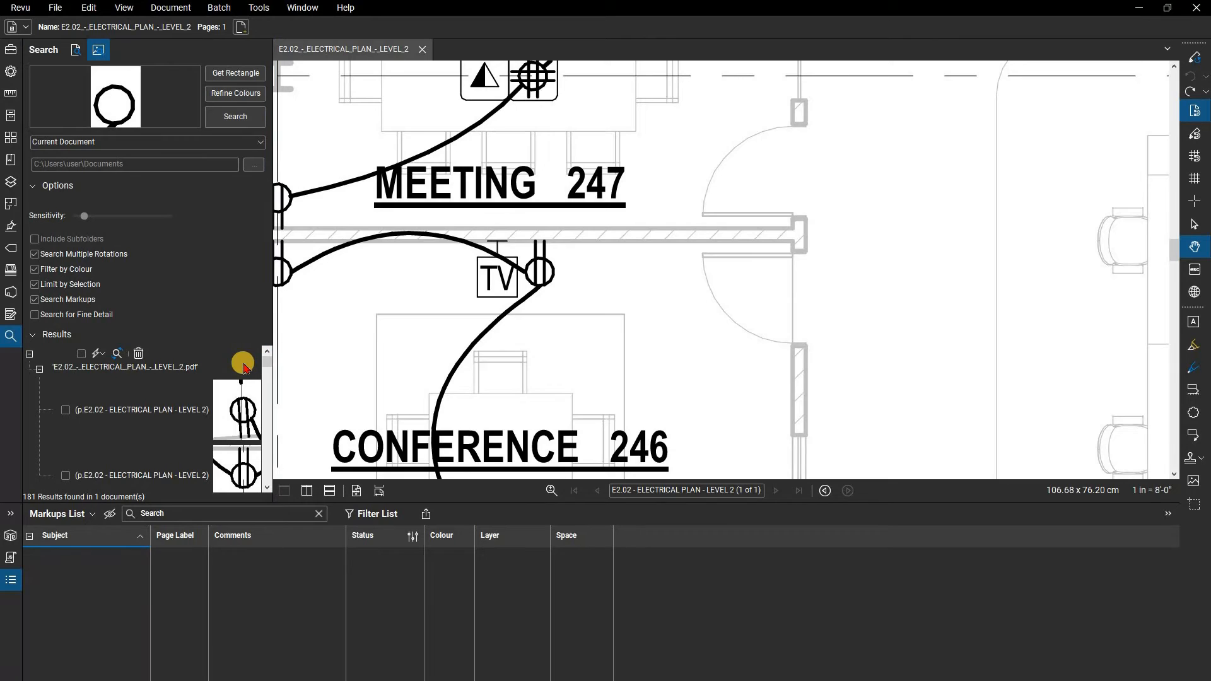
# Check all 181 results and apply a checkmark Count Measurement to them.
pyautogui.click(82, 353)
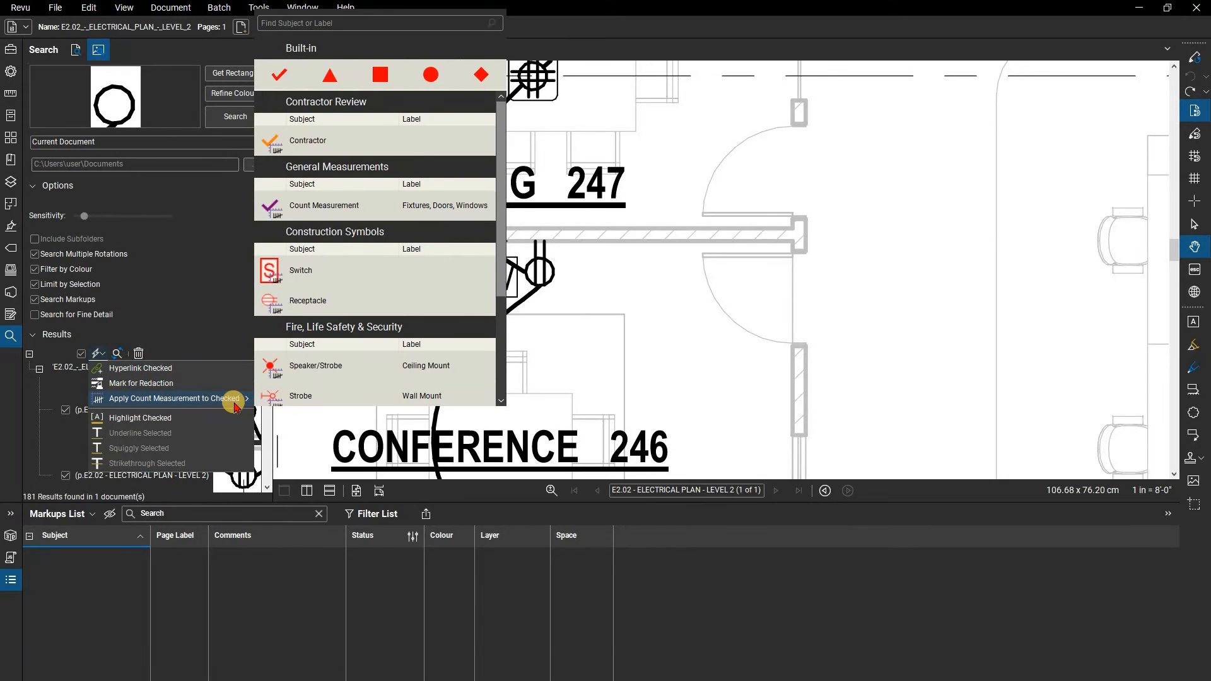
pyautogui.moveTo(295, 152)
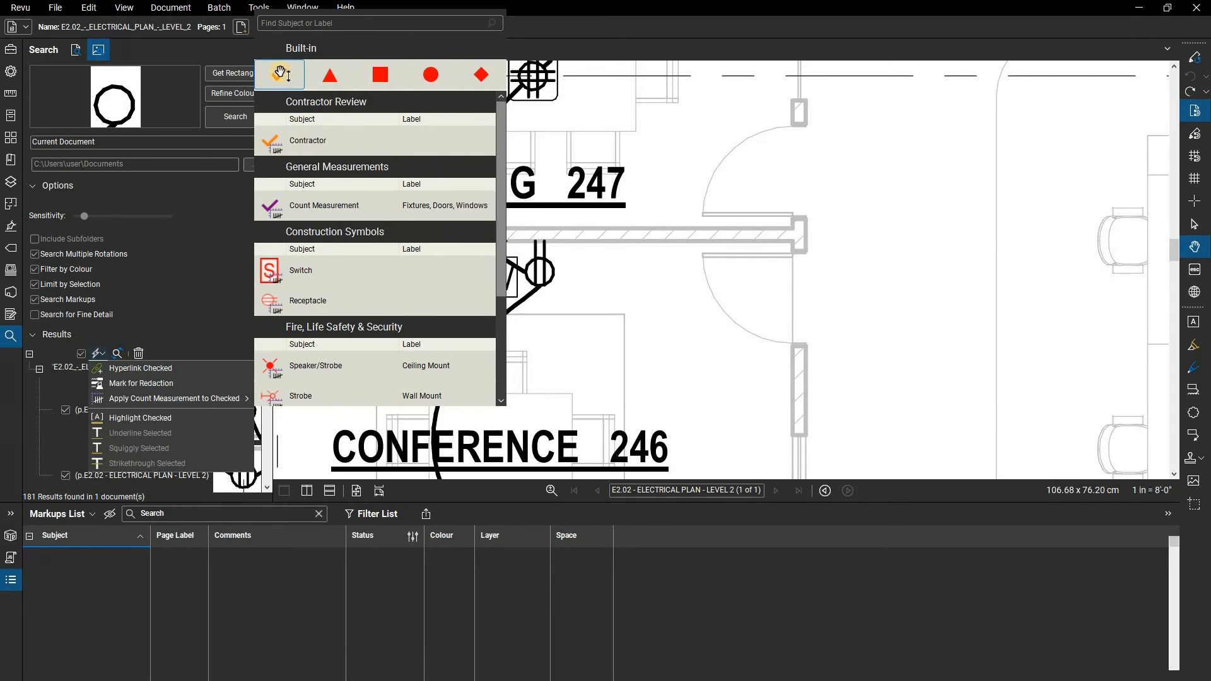
pyautogui.click(172, 398)
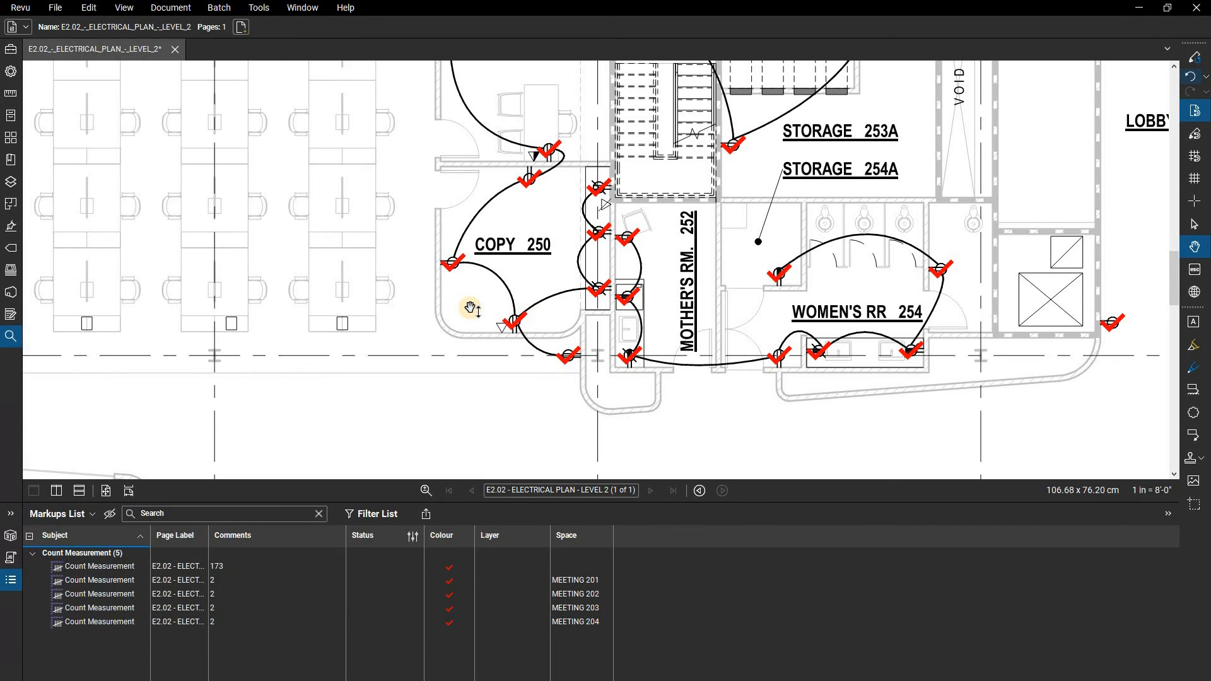
pyautogui.moveTo(468, 301)
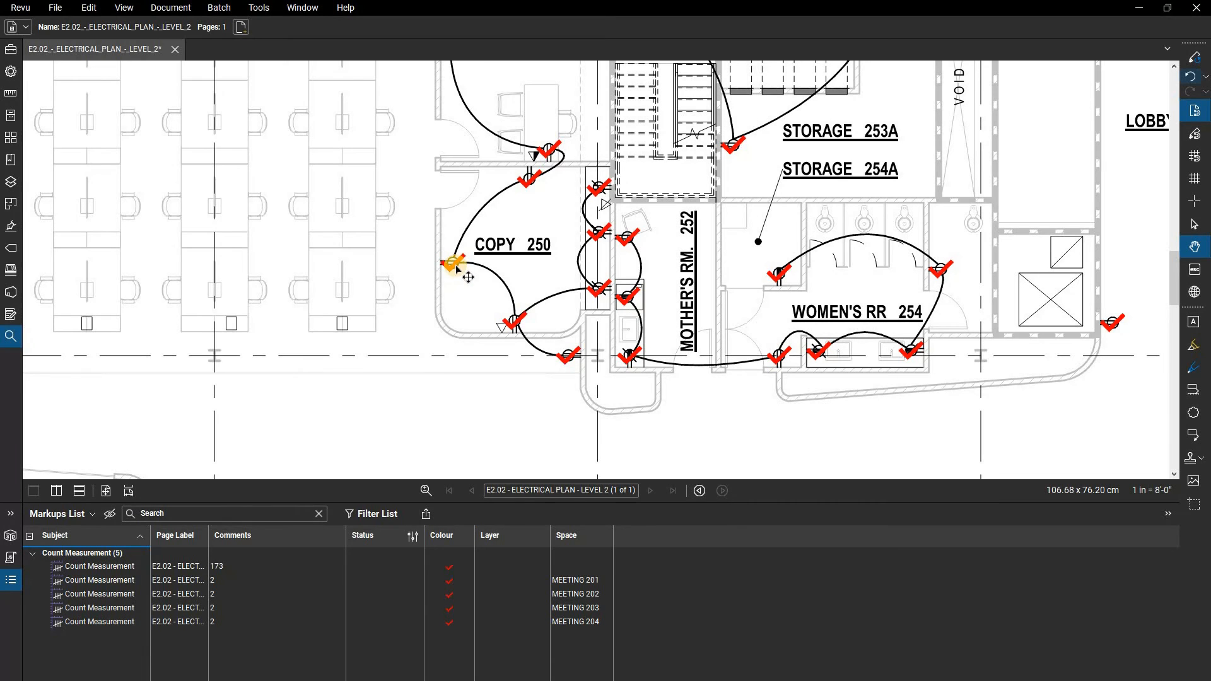
# Split the checkmark near Copy 250 into its own count, leaving 172 and 1.
pyautogui.rightClick(453, 265)
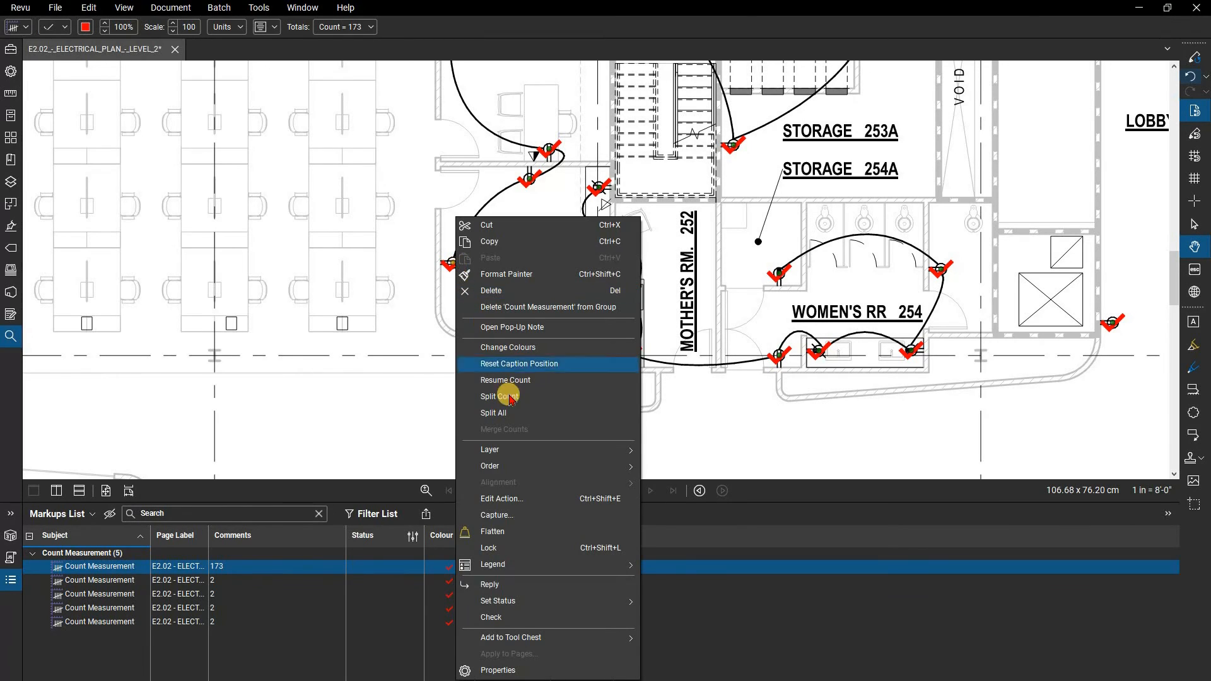
pyautogui.click(500, 396)
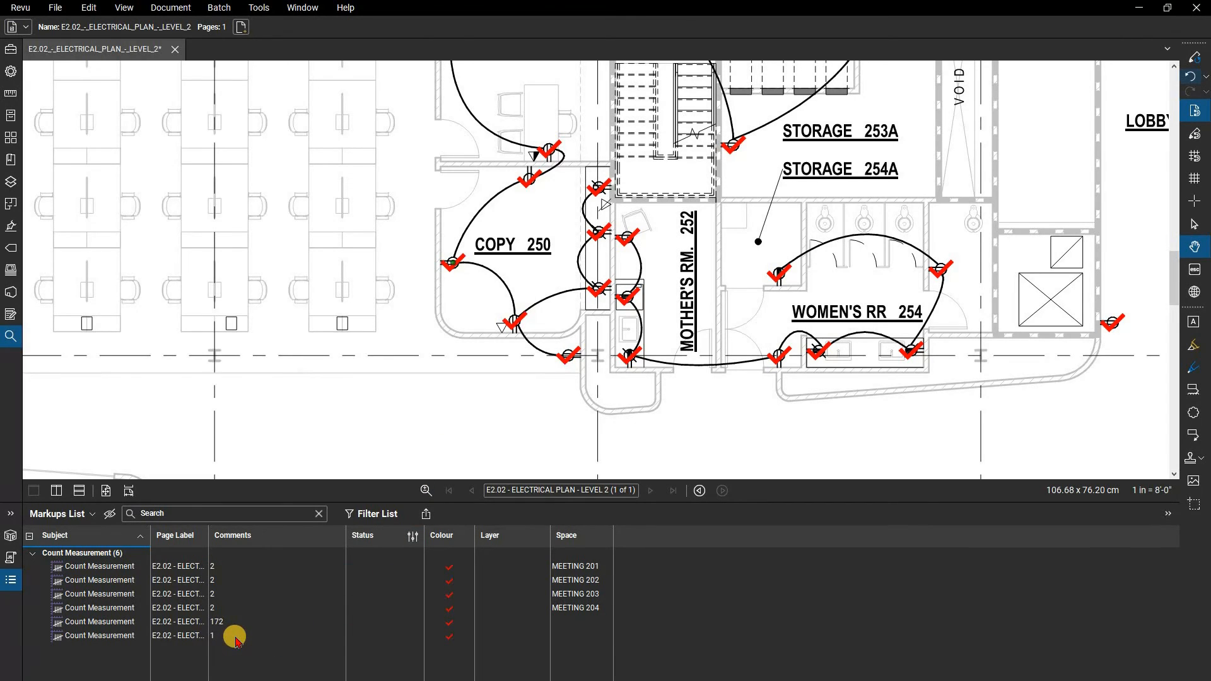
pyautogui.moveTo(444, 292)
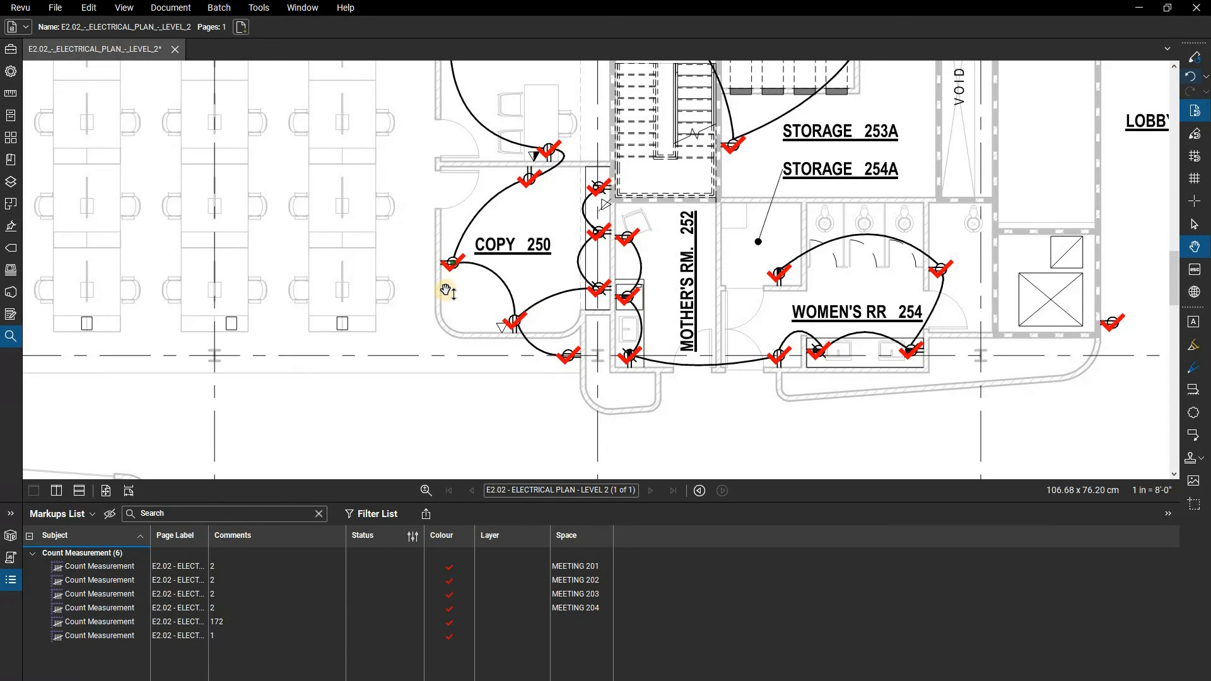
pyautogui.moveTo(149, 451)
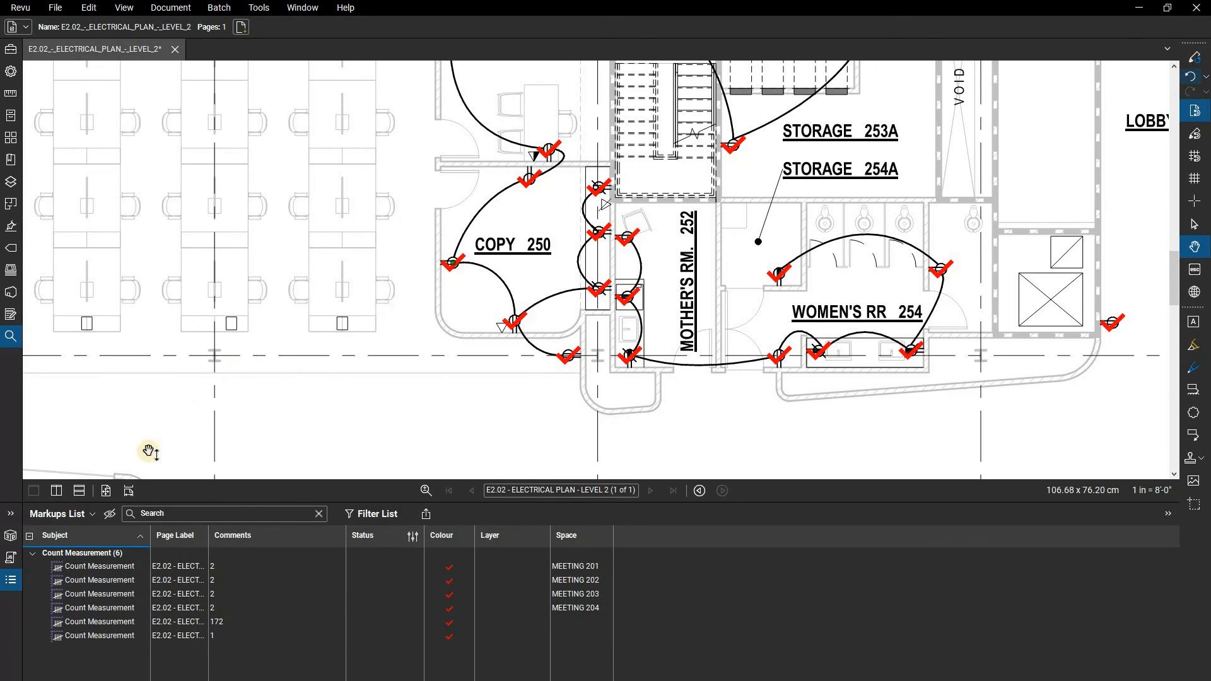